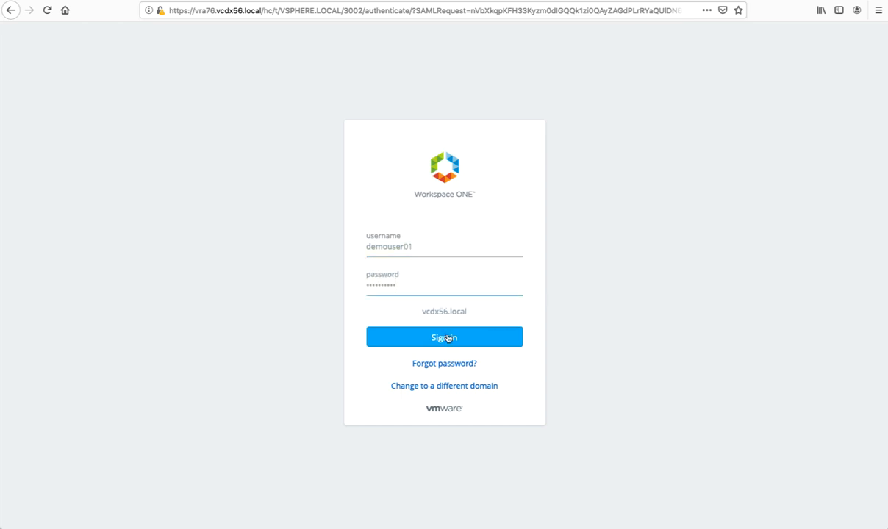
Sign in on the Workspace ONE login page to reach the vRA service catalog
{"action": "left_click", "coordinate": [444, 337]}
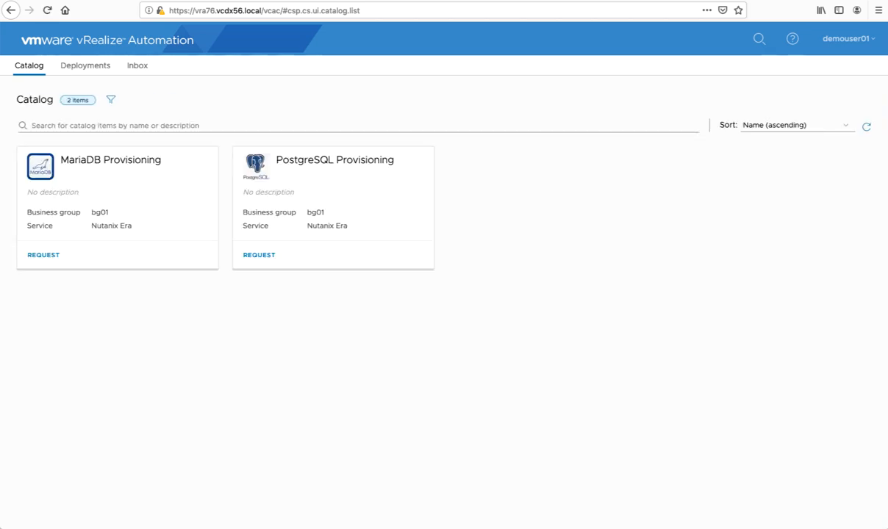
{"action": "mouse_move", "coordinate": [341, 387]}
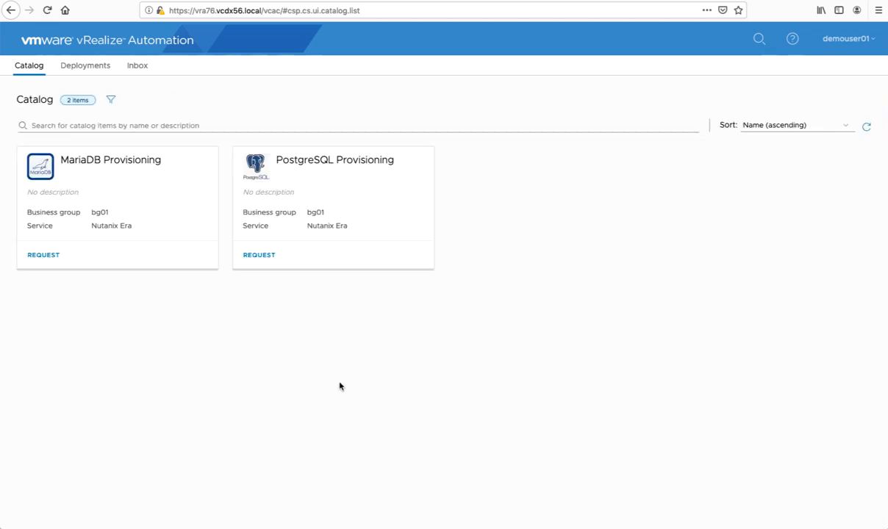
Request PostgreSQL Provisioning with server dbs_postgresql_01, description 'DB VM', and default software and compute profiles
{"action": "left_click", "coordinate": [259, 255]}
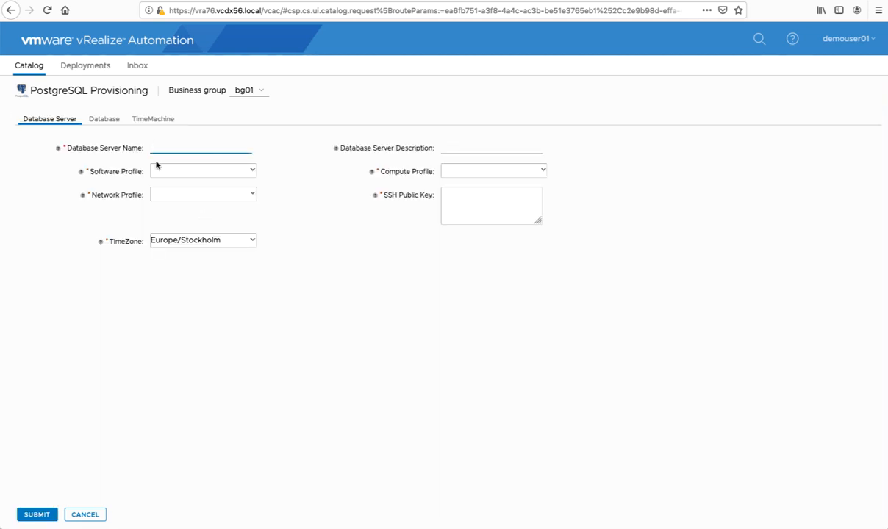
{"action": "type", "text": "dbs_"}
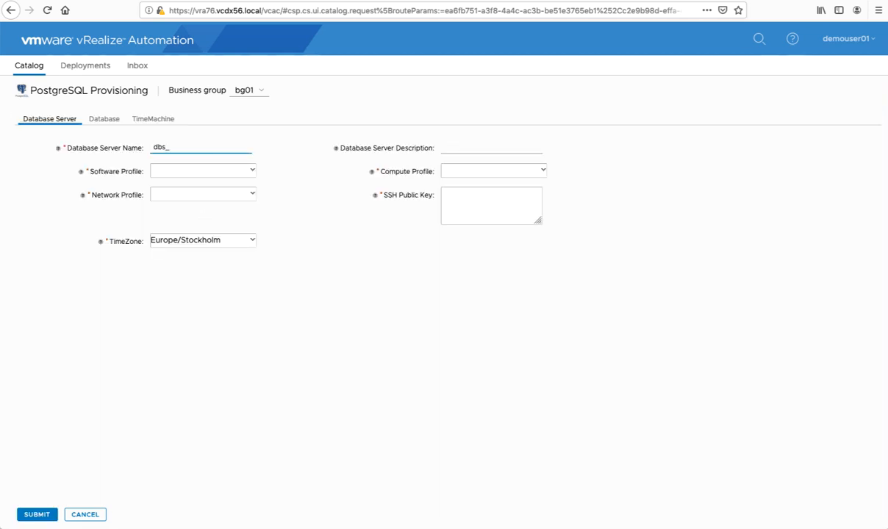
{"action": "type", "text": "postgresql_01"}
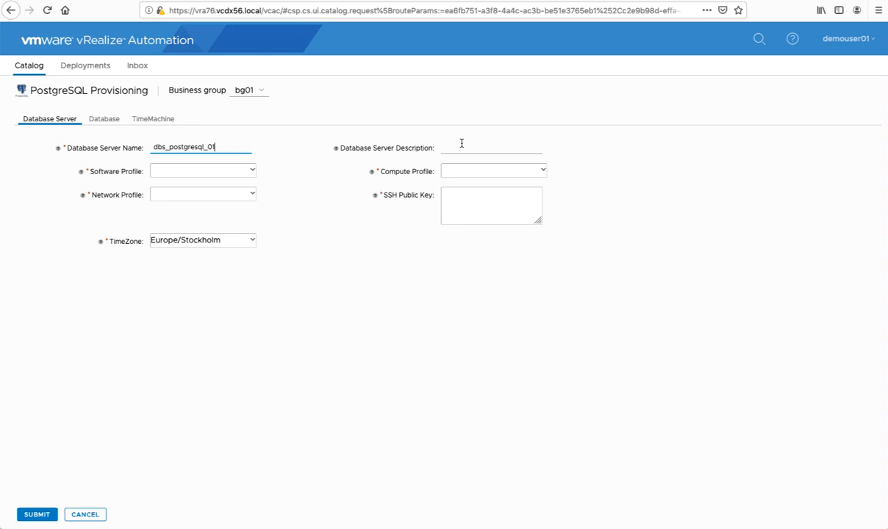
{"action": "type", "text": "DB VM description"}
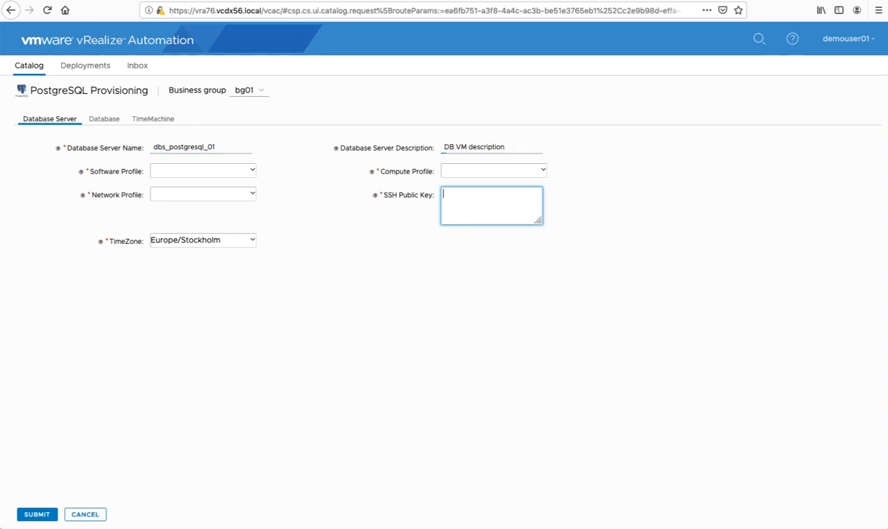
{"action": "left_click", "coordinate": [202, 169]}
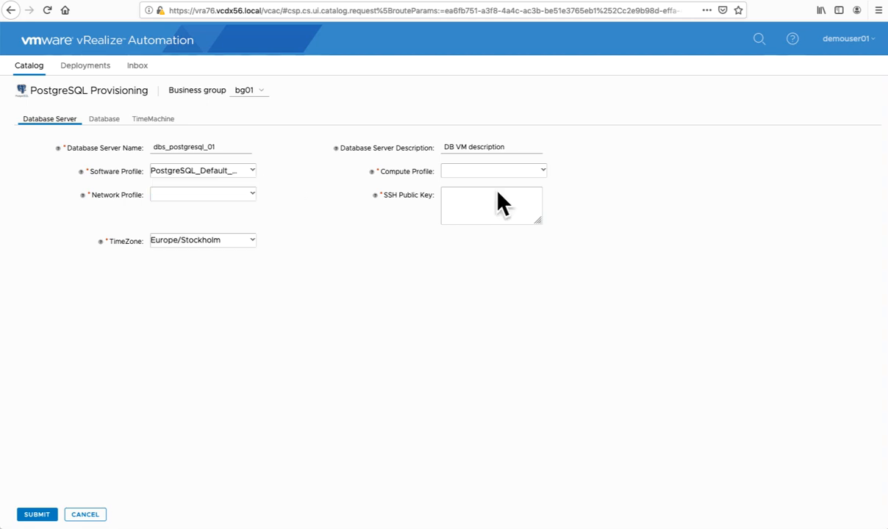
{"action": "left_click", "coordinate": [492, 171]}
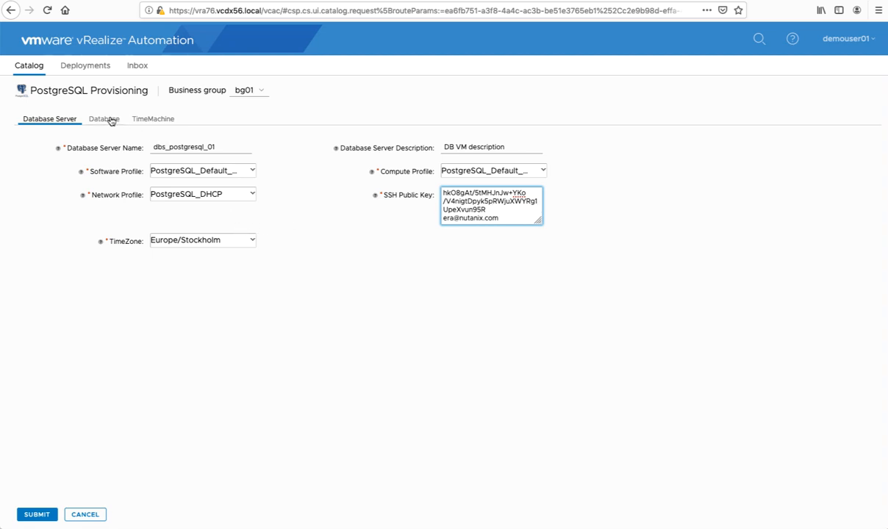
Enter the database description and choose the PostgreSQL_Default_Params parameter profile
{"action": "left_click", "coordinate": [104, 119]}
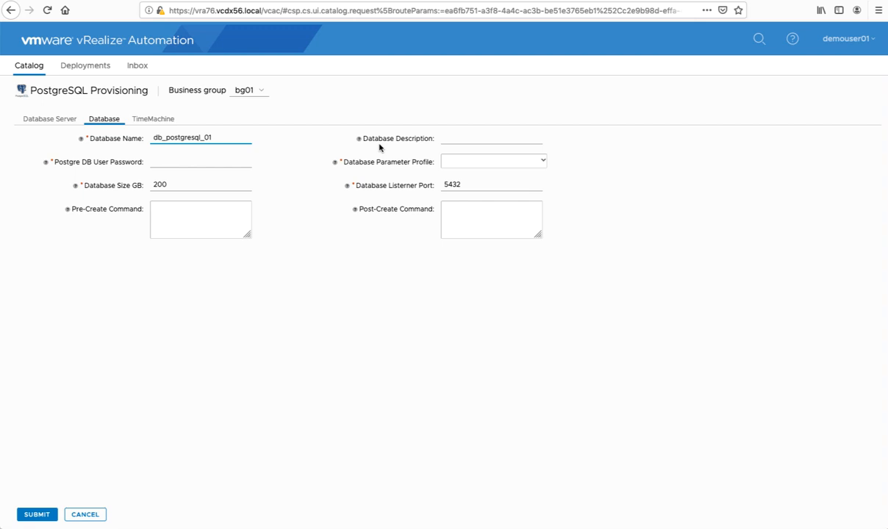
{"action": "type", "text": "DB description"}
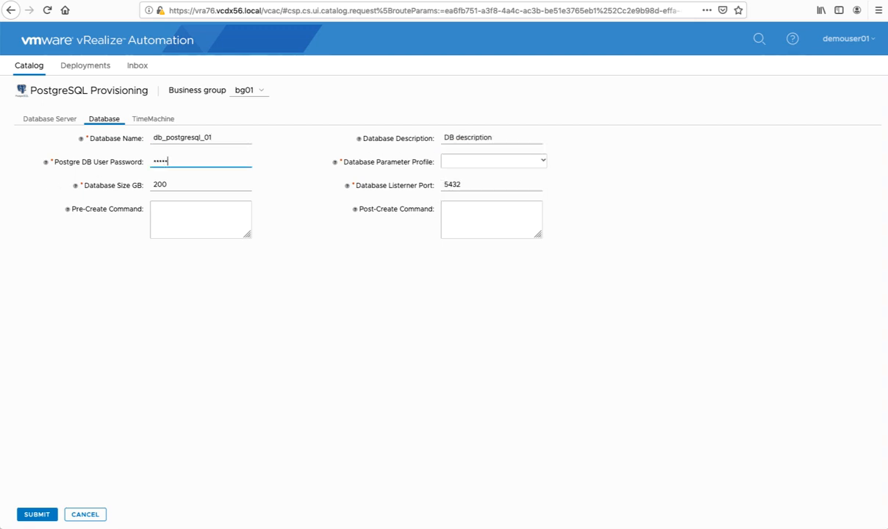
{"action": "left_click", "coordinate": [493, 161]}
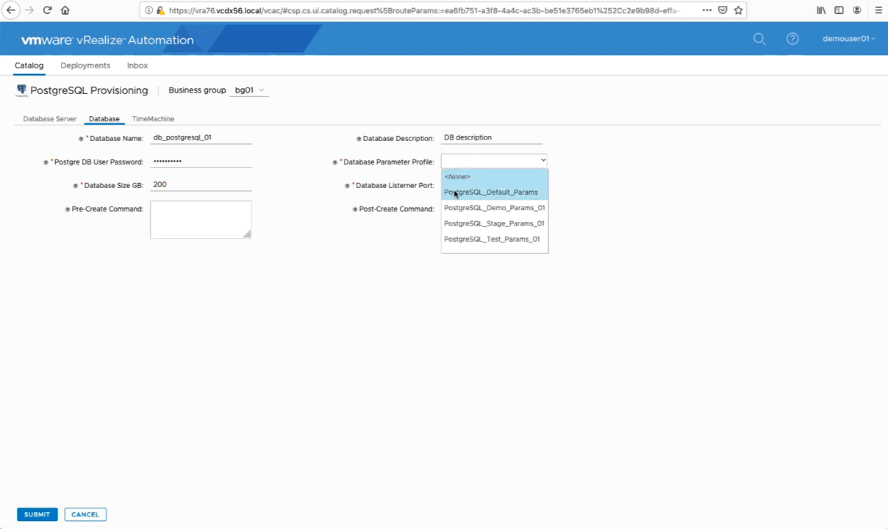
{"action": "left_click", "coordinate": [492, 192]}
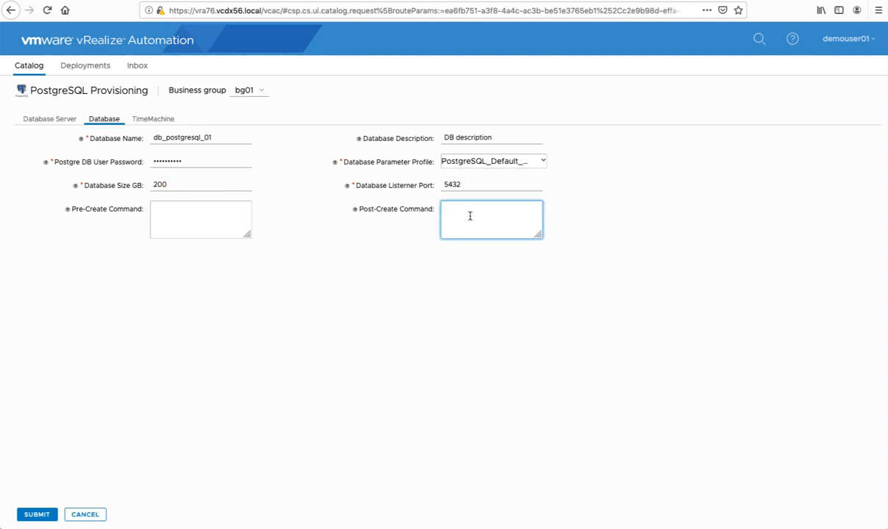
Enter a post-create echo command that writes to /tmp/command-post.txt
{"action": "type", "text": "/bin/ech"}
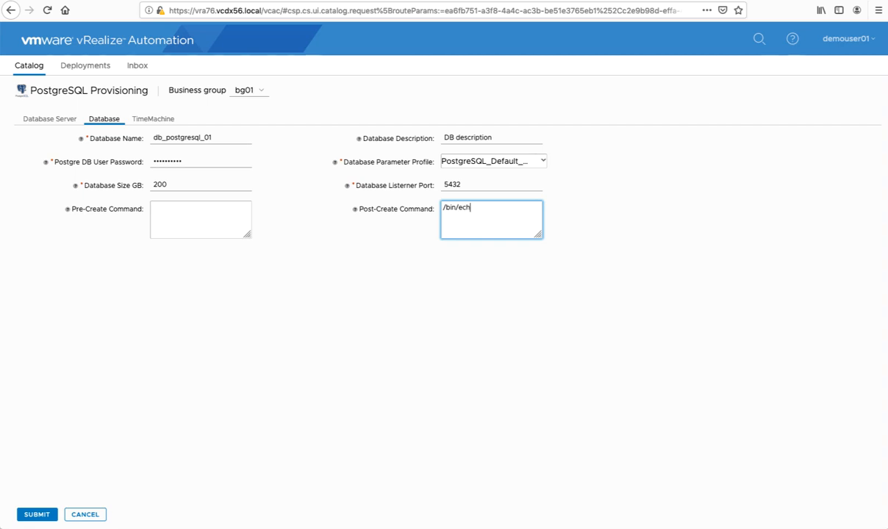
{"action": "type", "text": "o"}
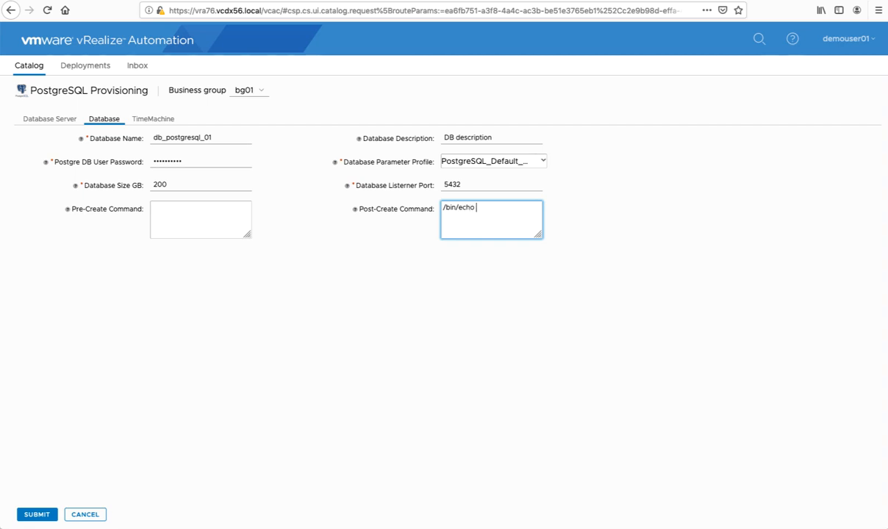
{"action": "type", "text": "postcommand"}
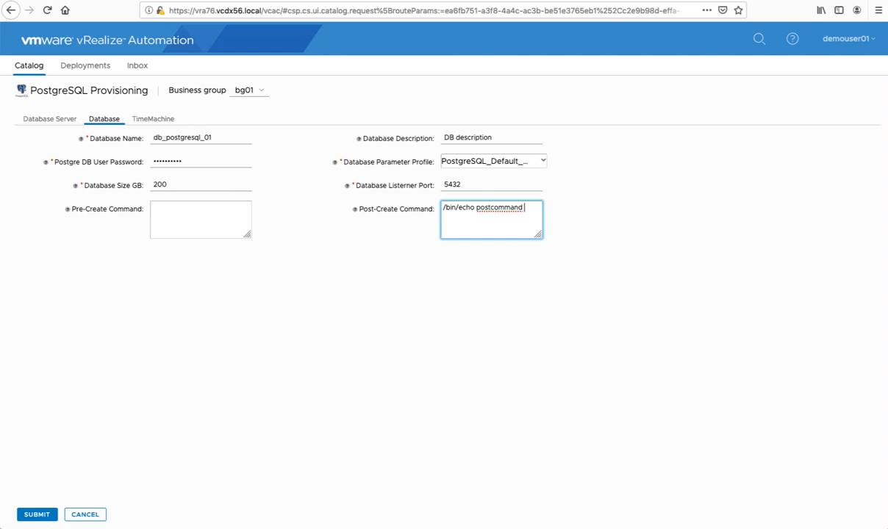
{"action": "type", "text": "> /"}
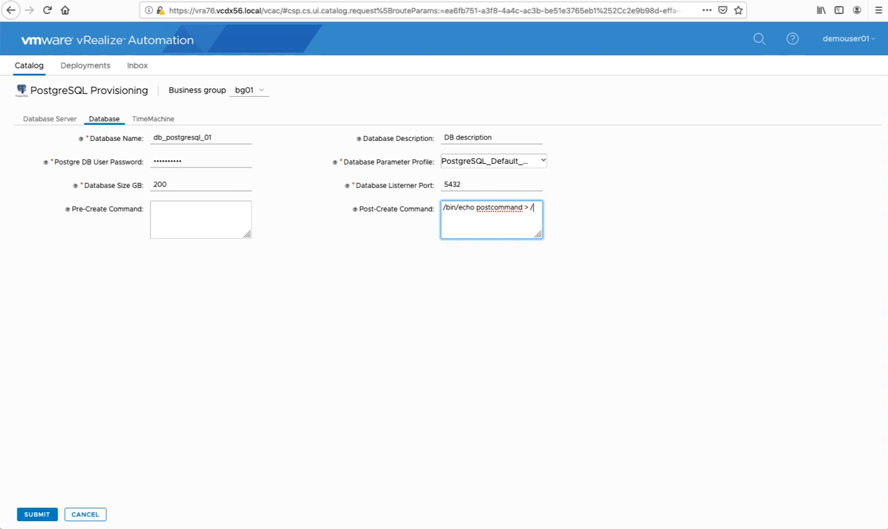
{"action": "type", "text": "tmp/com"}
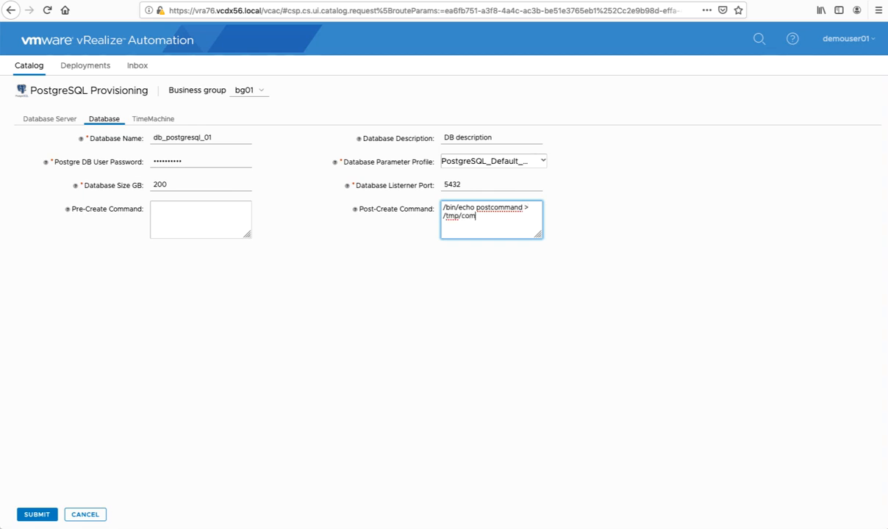
{"action": "type", "text": "mand-post"}
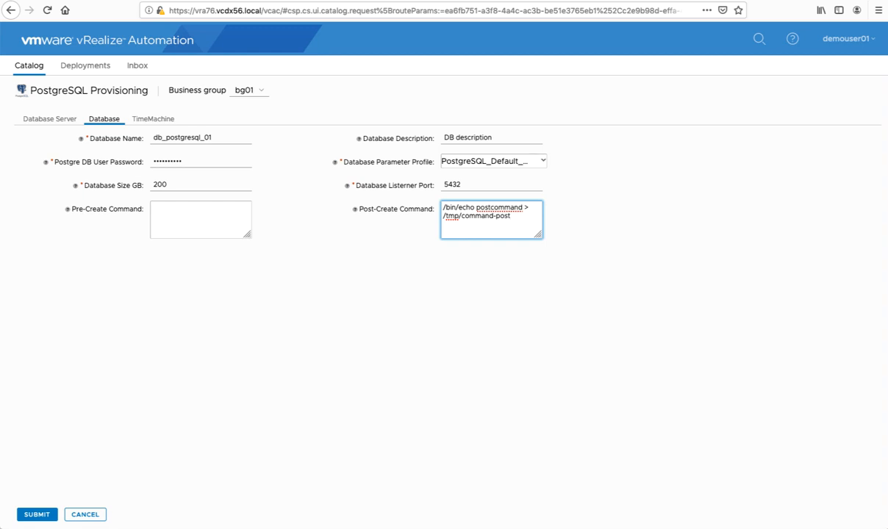
{"action": "type", "text": ".txt"}
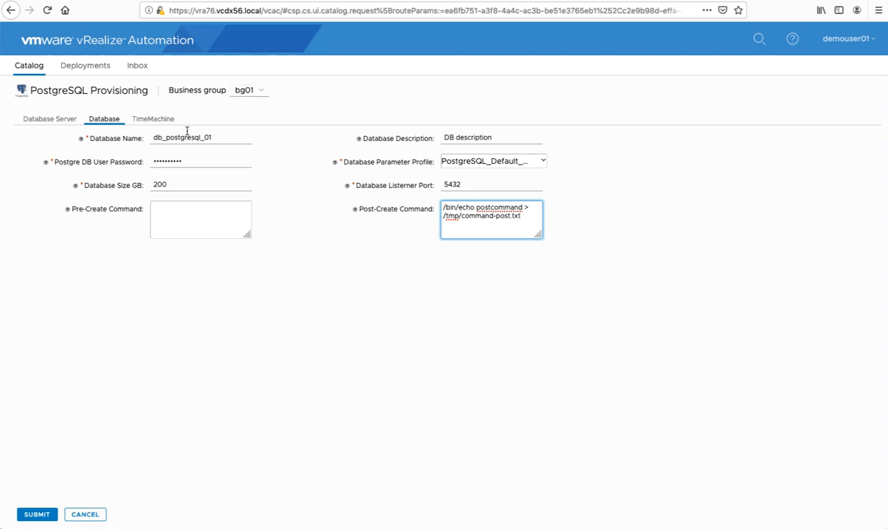
Describe the time machine, then set 120 log catch-up, Tuesday weekly, day-10 monthly, quarterly from March
{"action": "left_click", "coordinate": [153, 118]}
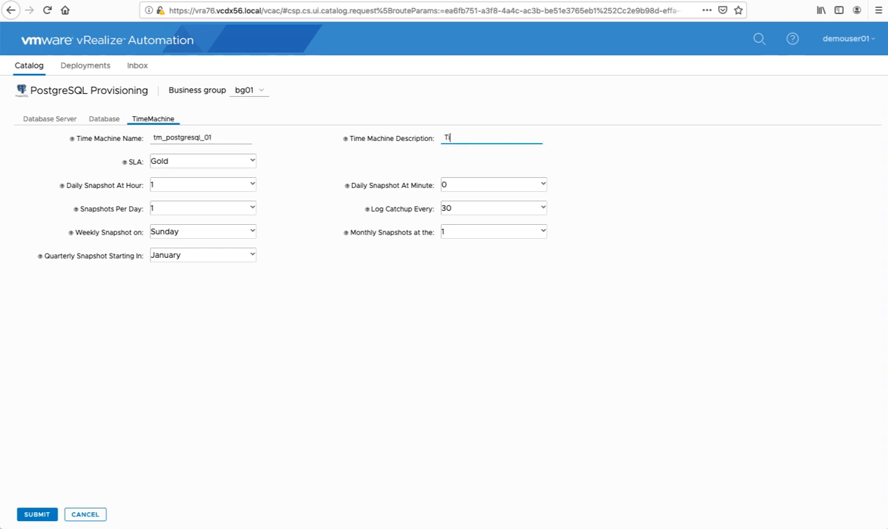
{"action": "type", "text": "Time Machine description"}
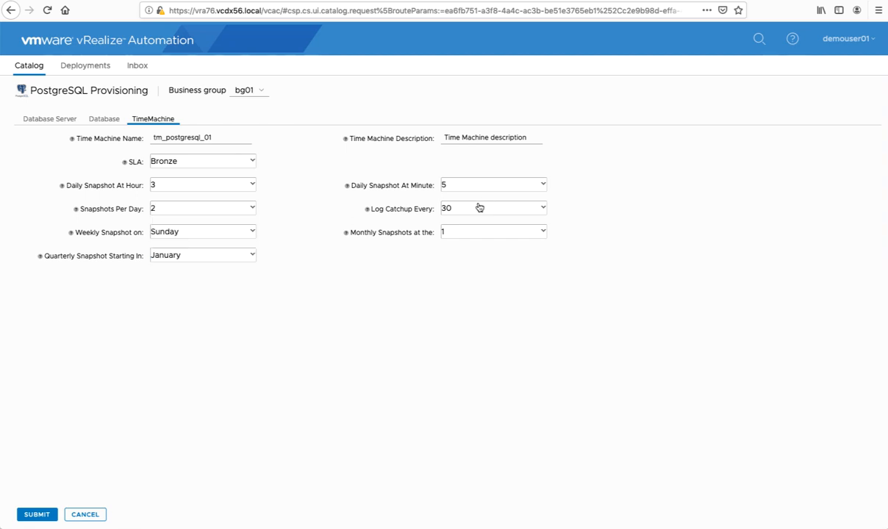
{"action": "left_click", "coordinate": [493, 208]}
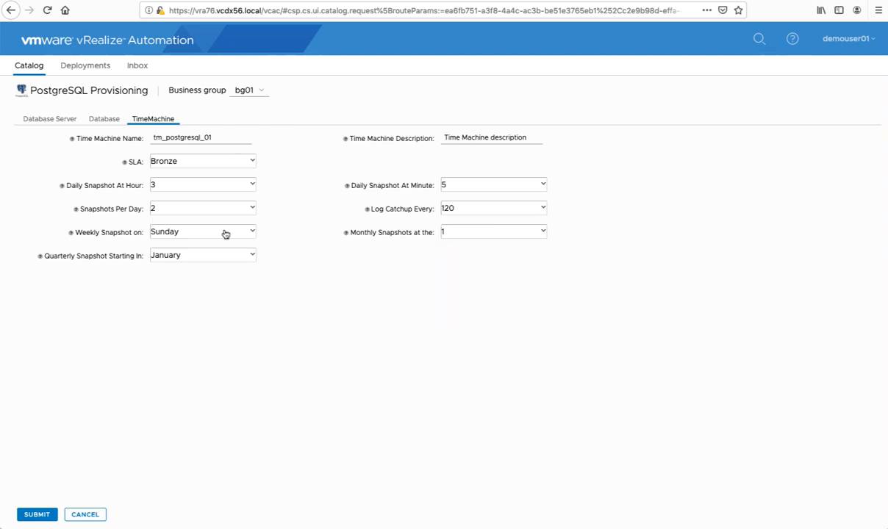
{"action": "left_click", "coordinate": [203, 231]}
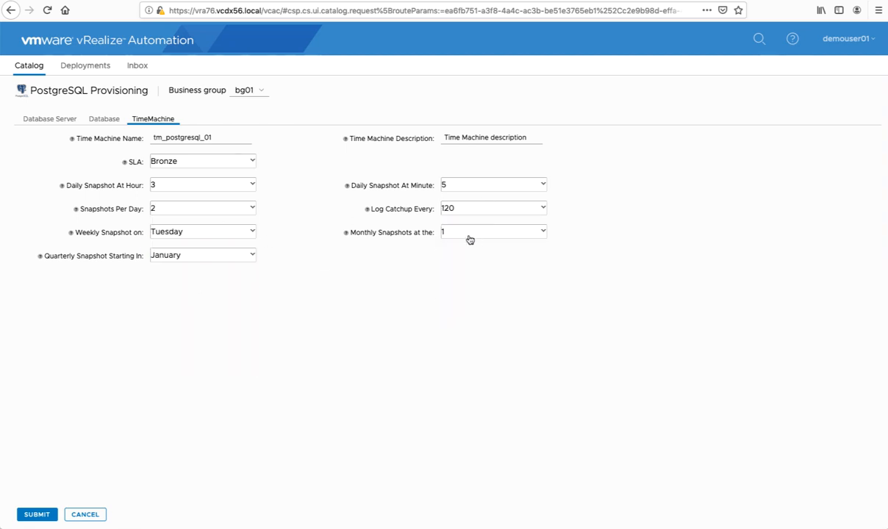
{"action": "left_click", "coordinate": [493, 231]}
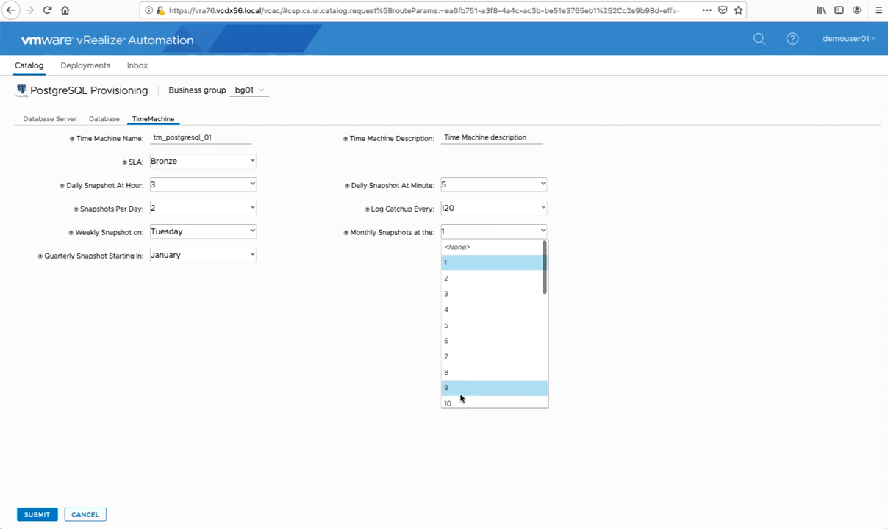
{"action": "left_click", "coordinate": [446, 403]}
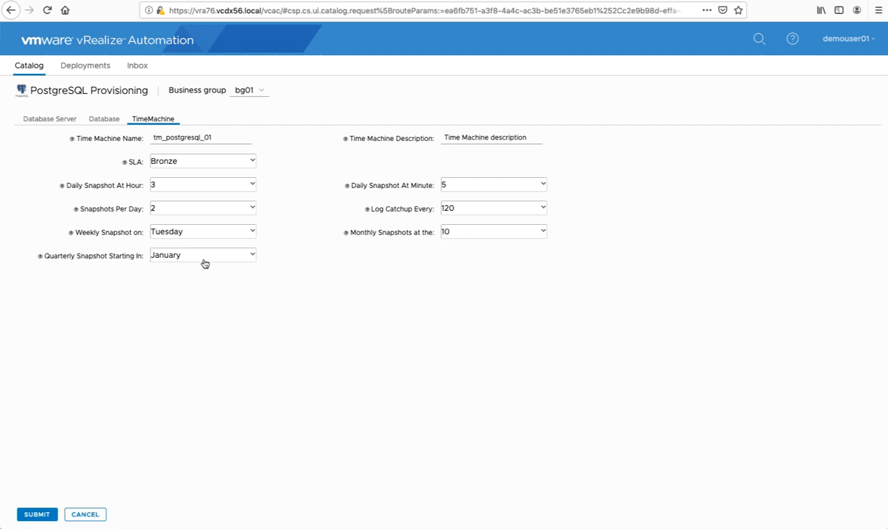
{"action": "left_click", "coordinate": [202, 255]}
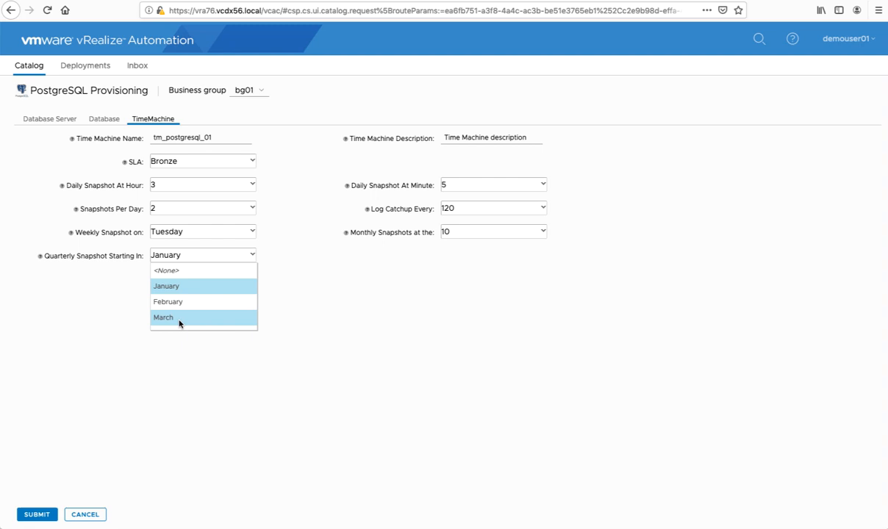
{"action": "left_click", "coordinate": [163, 317]}
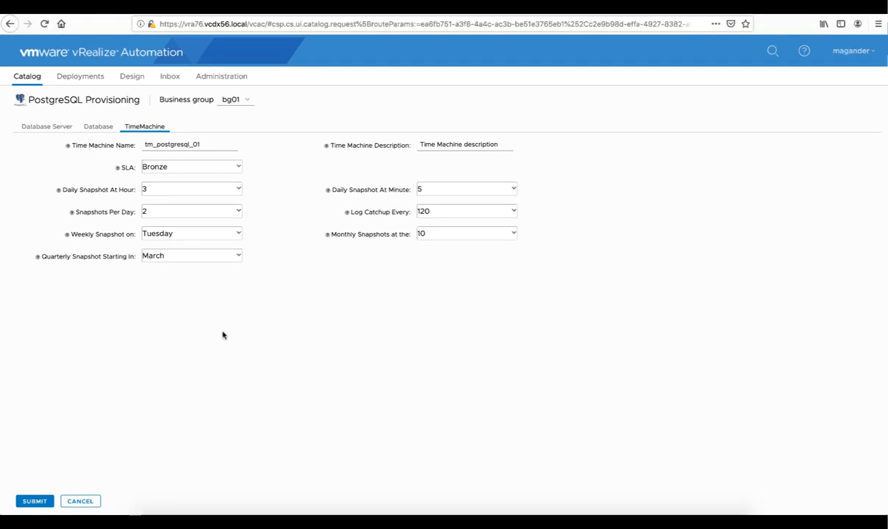
{"action": "mouse_move", "coordinate": [274, 357]}
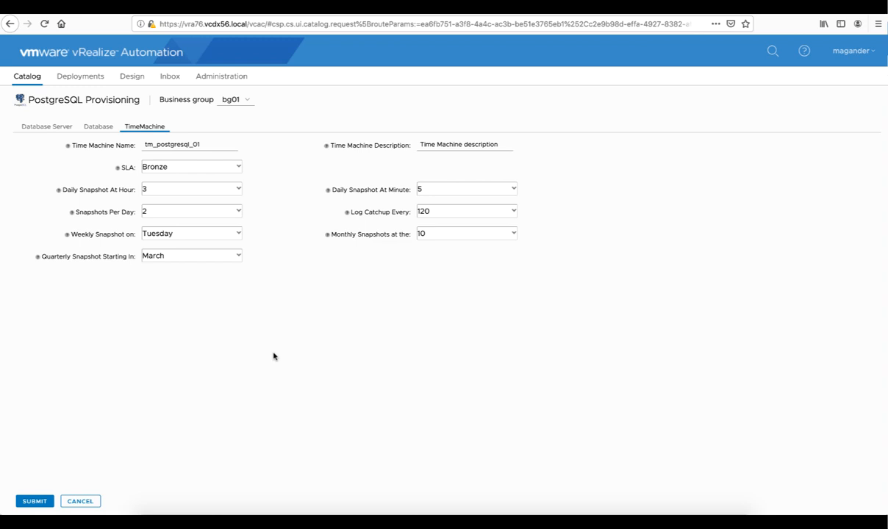
Review the Time Machine snapshot settings and submit the PostgreSQL provisioning request
{"action": "left_click", "coordinate": [191, 166]}
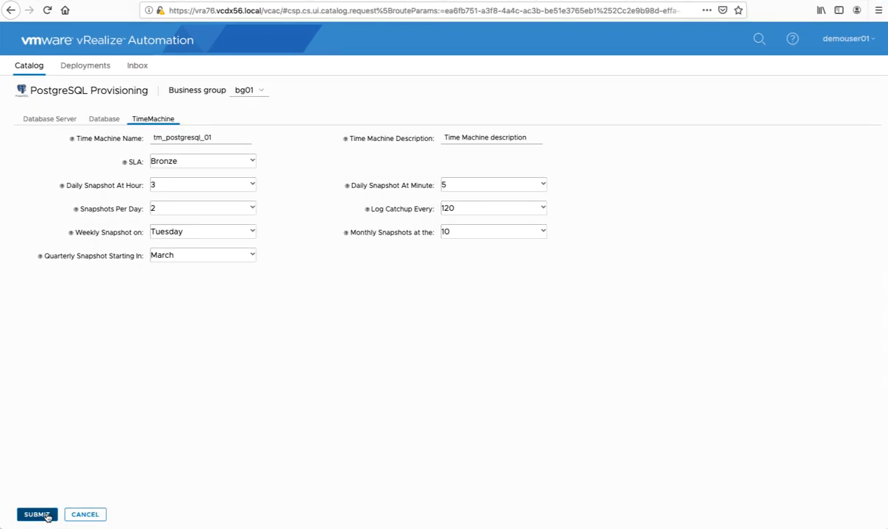
{"action": "left_click", "coordinate": [37, 515]}
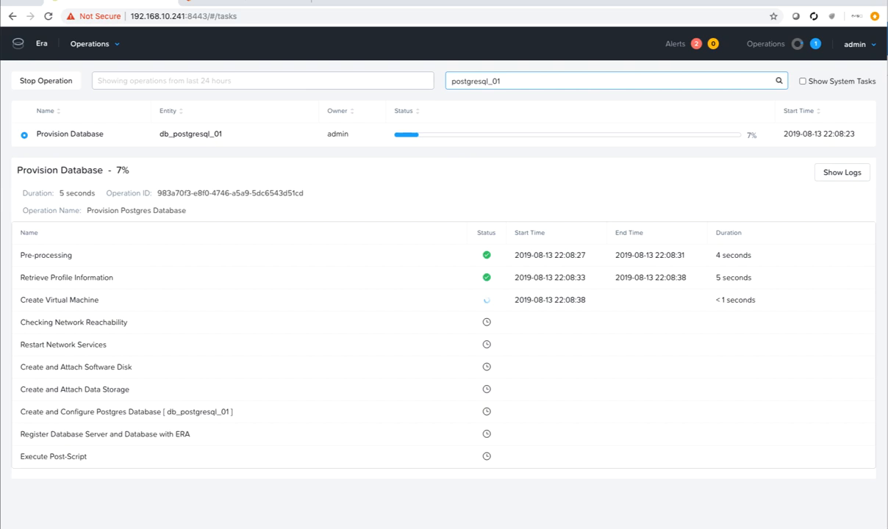
{"action": "mouse_move", "coordinate": [479, 147]}
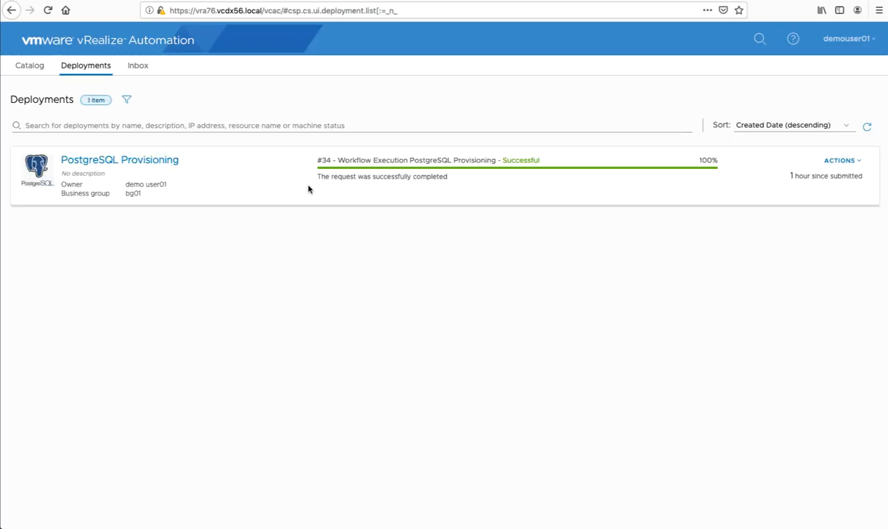
{"action": "mouse_move", "coordinate": [544, 165]}
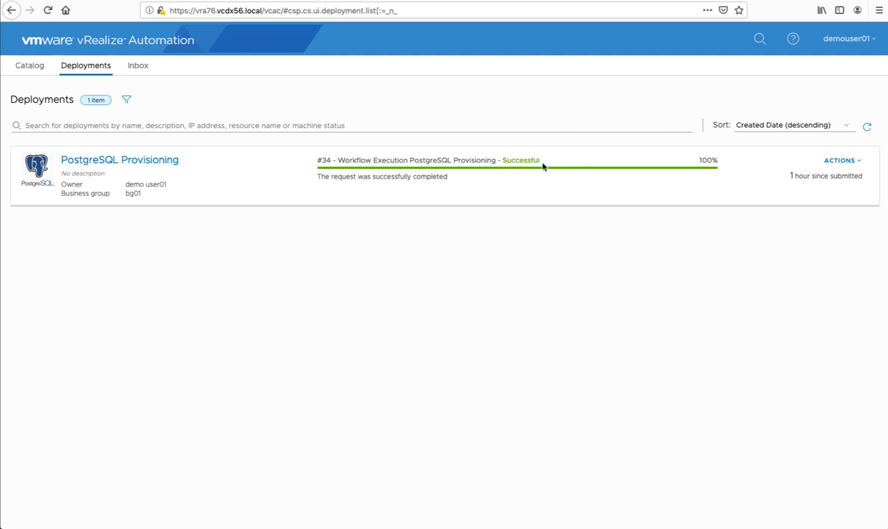
{"action": "mouse_move", "coordinate": [595, 300]}
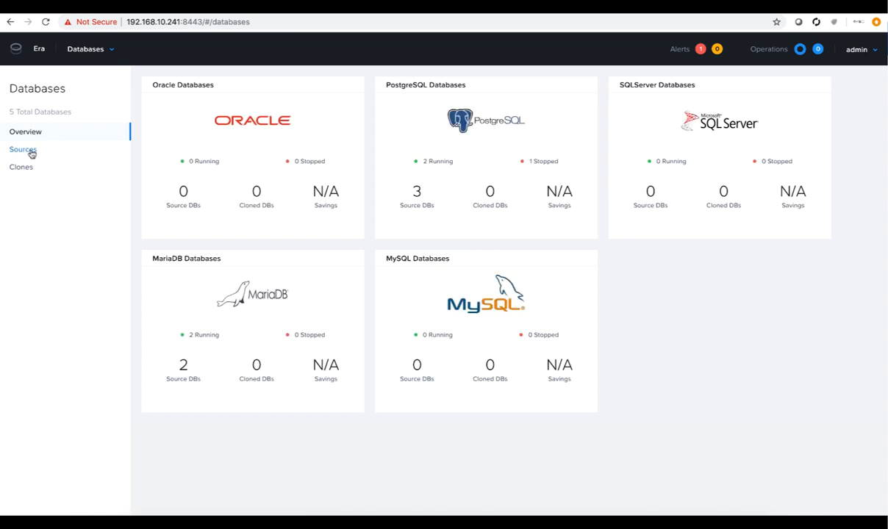
Show Era's source databases list, where db_postgresql_01 appears running with tm_postgresql_01
{"action": "left_click", "coordinate": [22, 150]}
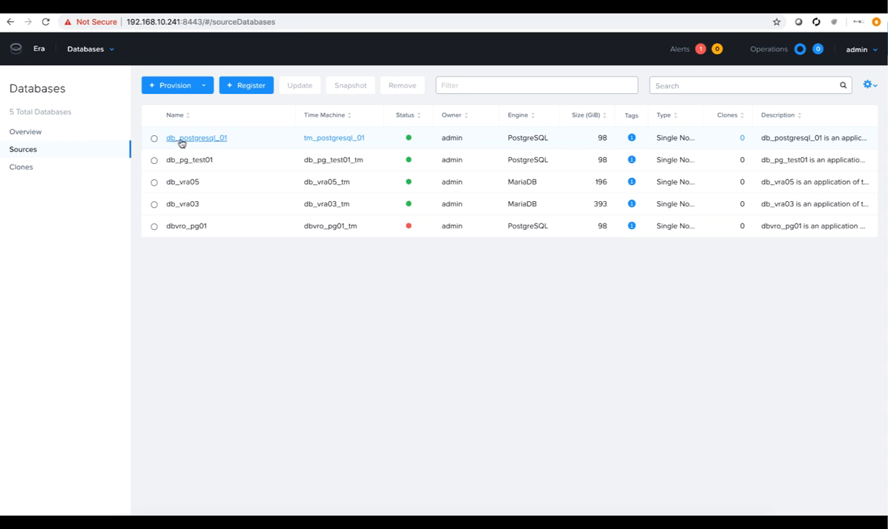
Open db_postgresql_01's summary and inspect its server dbs_postgresql_01 and time zone
{"action": "left_click", "coordinate": [203, 137]}
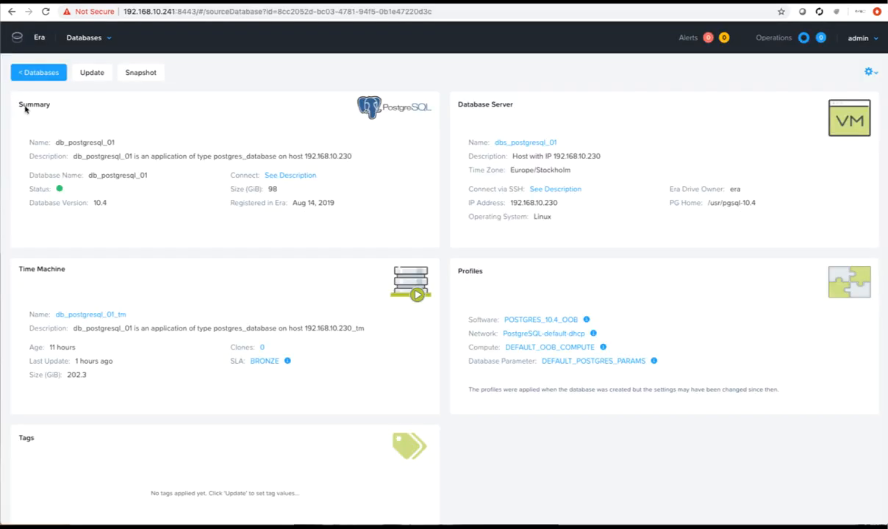
{"action": "mouse_move", "coordinate": [64, 107]}
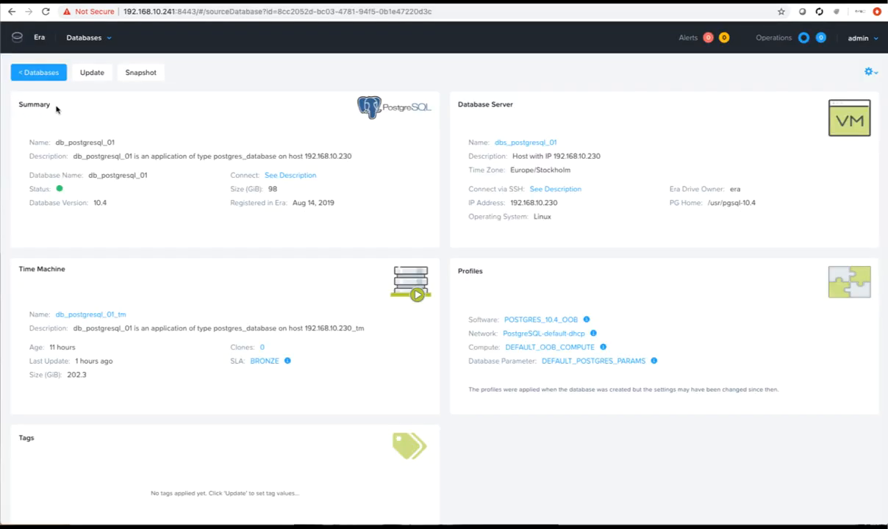
{"action": "mouse_move", "coordinate": [512, 105]}
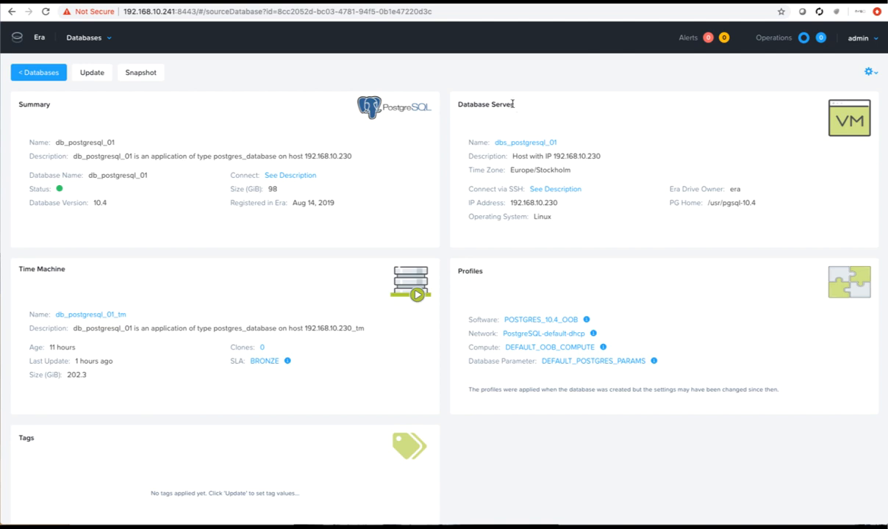
{"action": "double_click", "coordinate": [485, 104]}
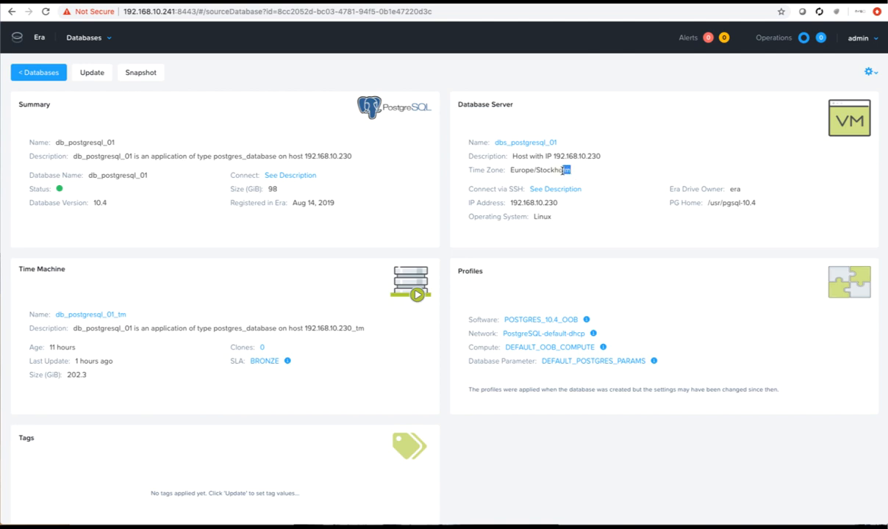
{"action": "double_click", "coordinate": [41, 269]}
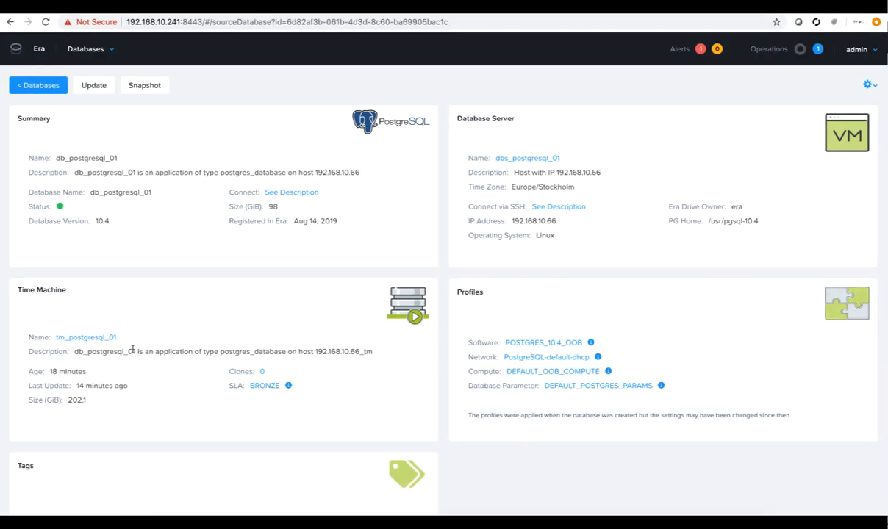
{"action": "mouse_move", "coordinate": [105, 339]}
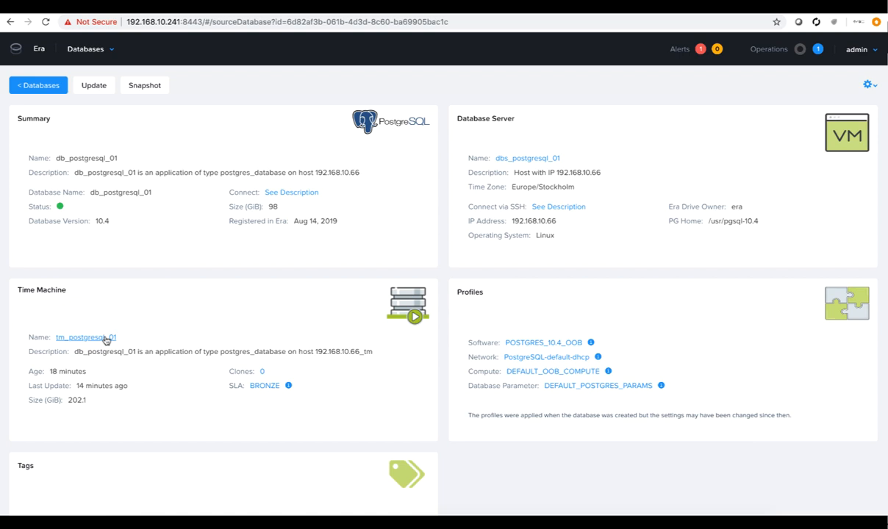
View the tm_postgresql_01 time machine's READY status, Bronze SLA and snapshot timeline
{"action": "left_click", "coordinate": [89, 337]}
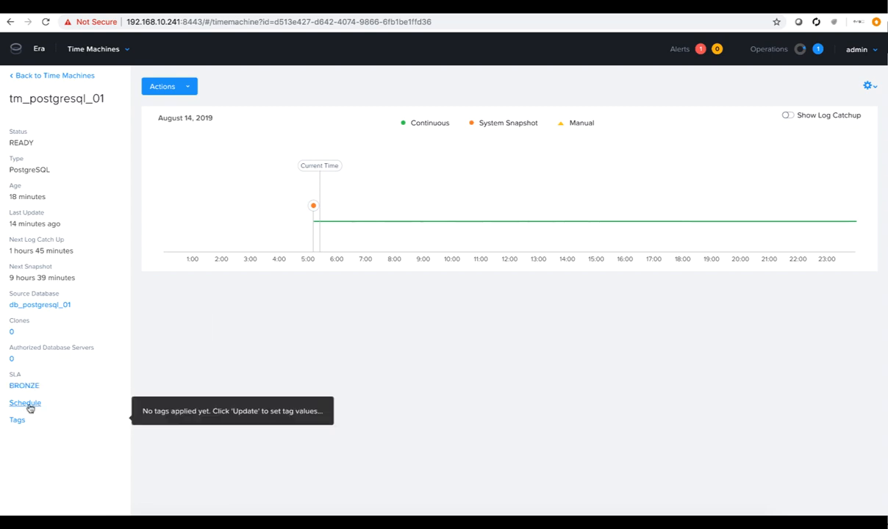
{"action": "mouse_move", "coordinate": [25, 403]}
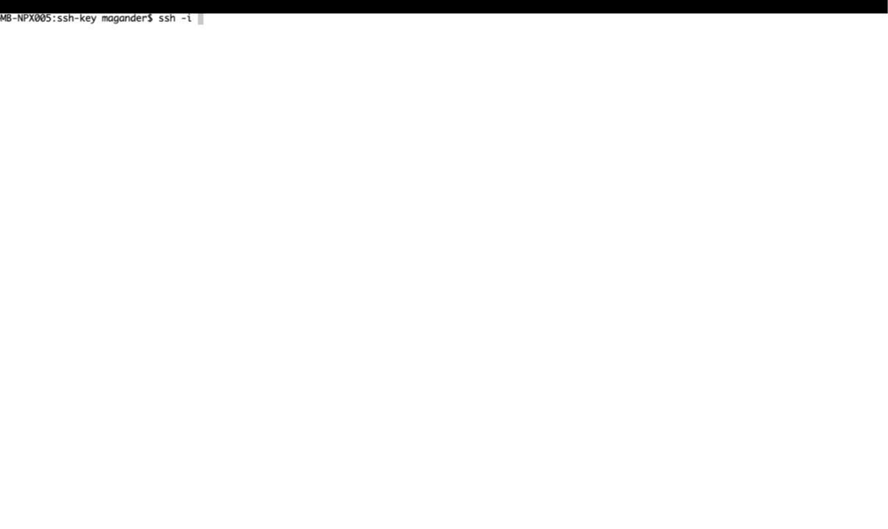
{"action": "type", "text": "erakey era@"}
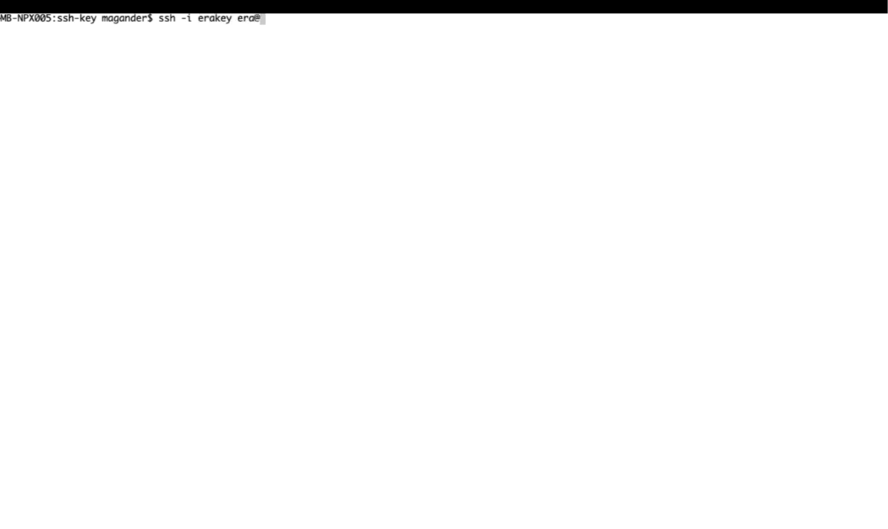
{"action": "type", "text": "192.168.10"}
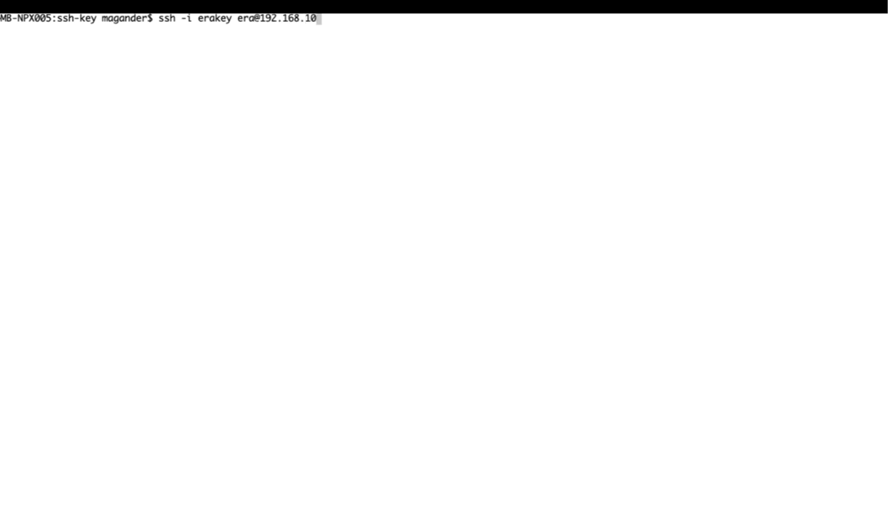
{"action": "type", "text": ".230"}
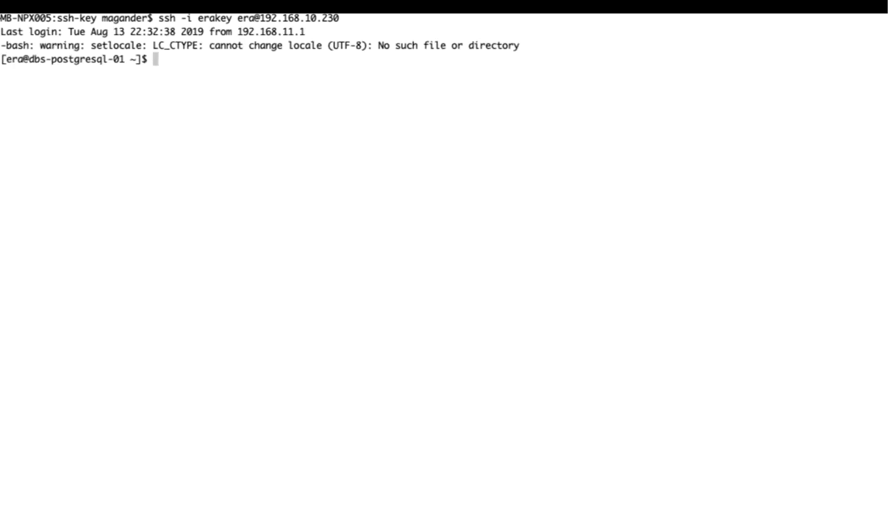
{"action": "type", "text": "sudo su"}
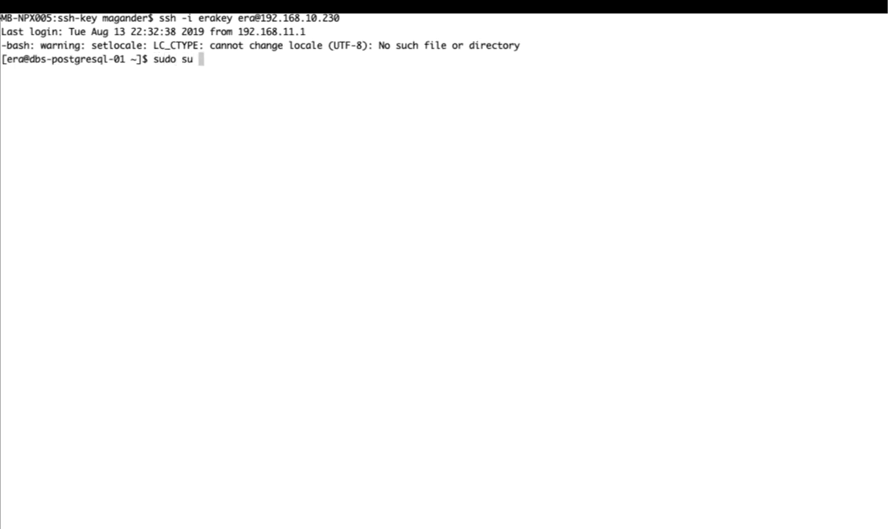
{"action": "type", "text": "- postgres"}
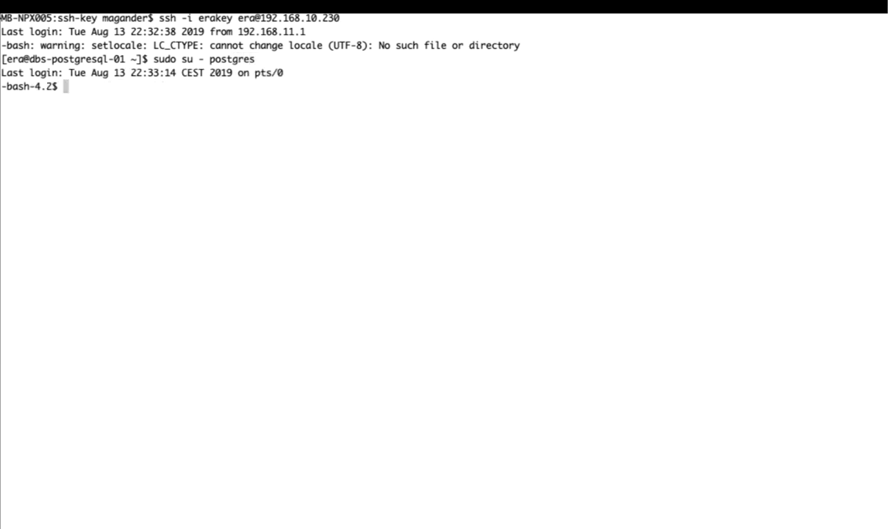
{"action": "type", "text": "psql"}
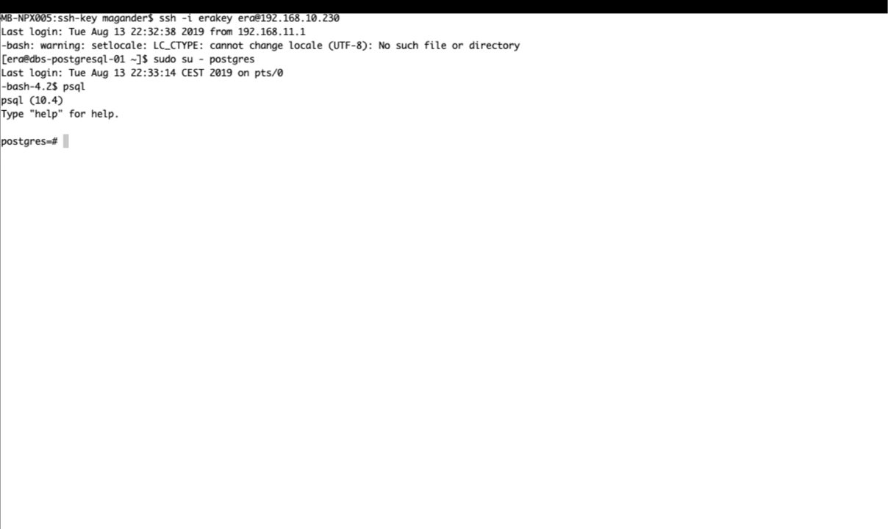
List databases, connect to db_postgresql_01, list tables, and create the erademo (id, name) table
{"action": "type", "text": "\\l"}
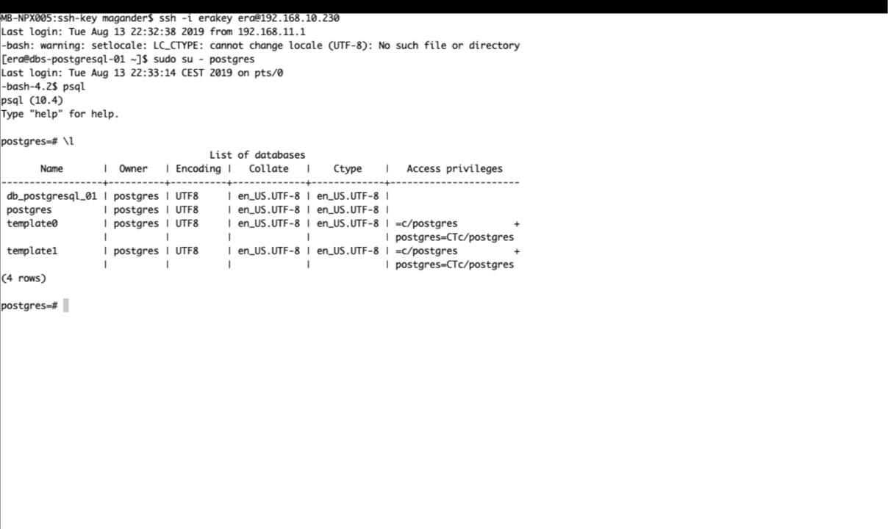
{"action": "type", "text": "\\c"}
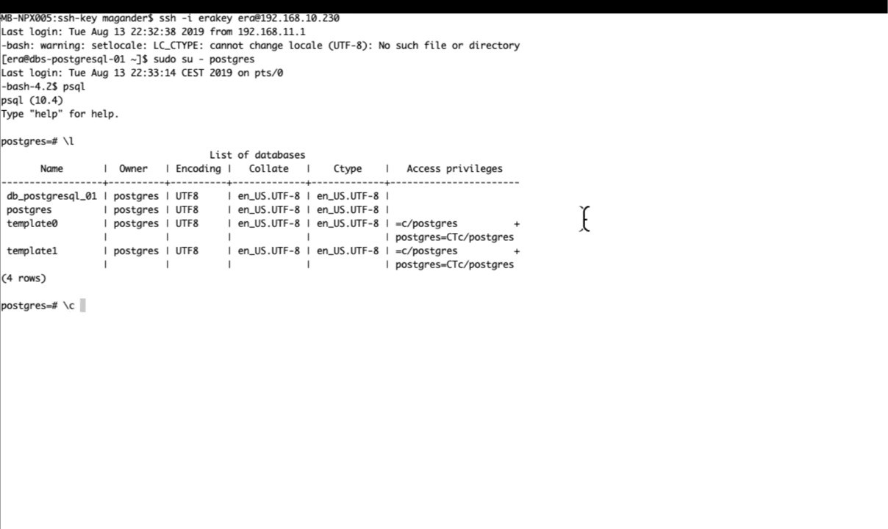
{"action": "double_click", "coordinate": [46, 197]}
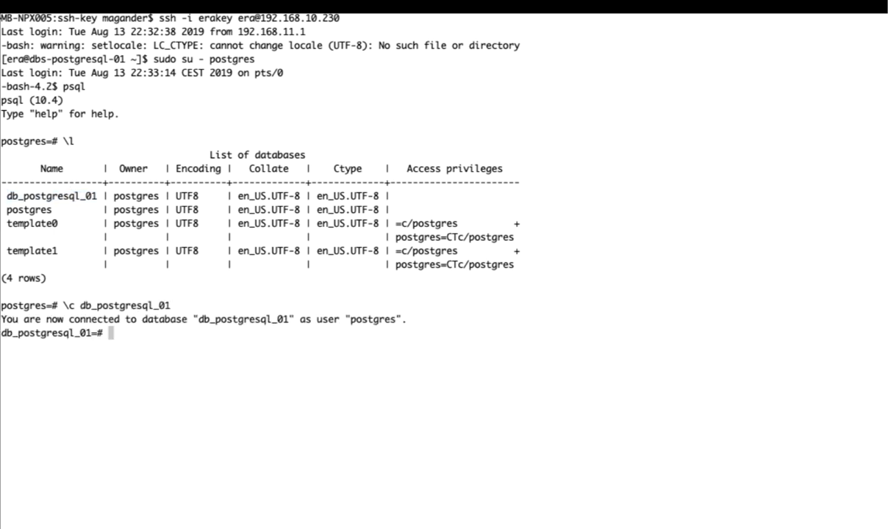
{"action": "type", "text": "\\dt"}
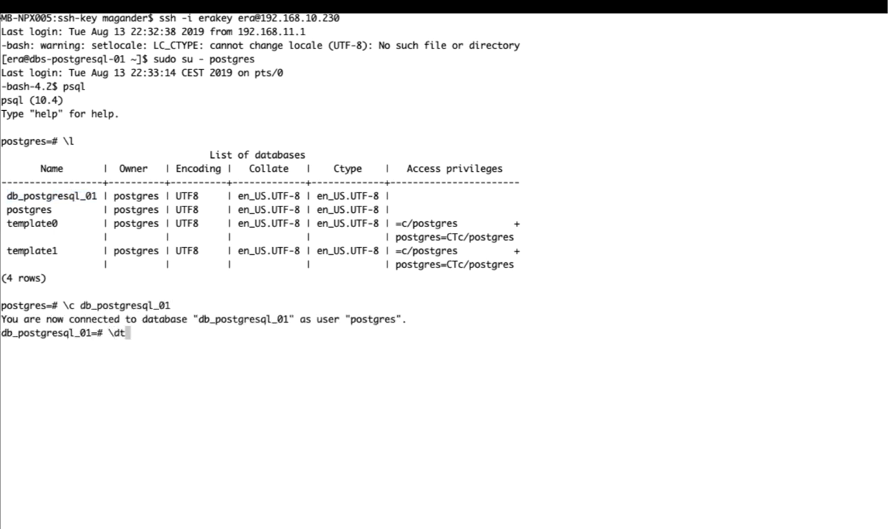
{"action": "key", "text": "Return"}
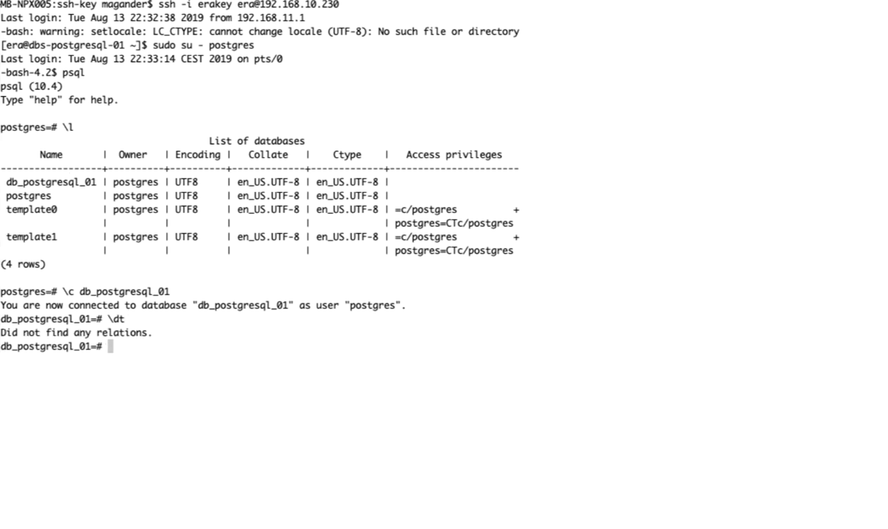
{"action": "type", "text": "CREATE TABLE erademo (id INTEGER PRIMARY KEY, name VARCHAR);"}
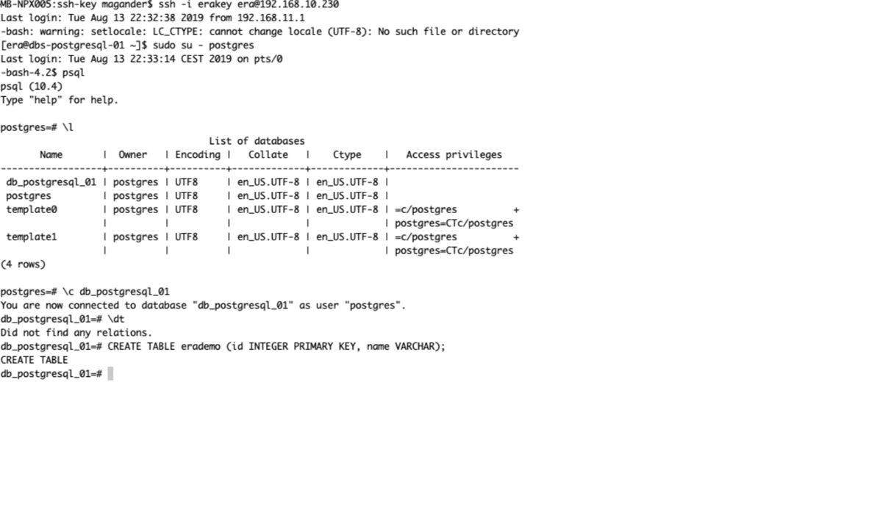
{"action": "type", "text": "\\"}
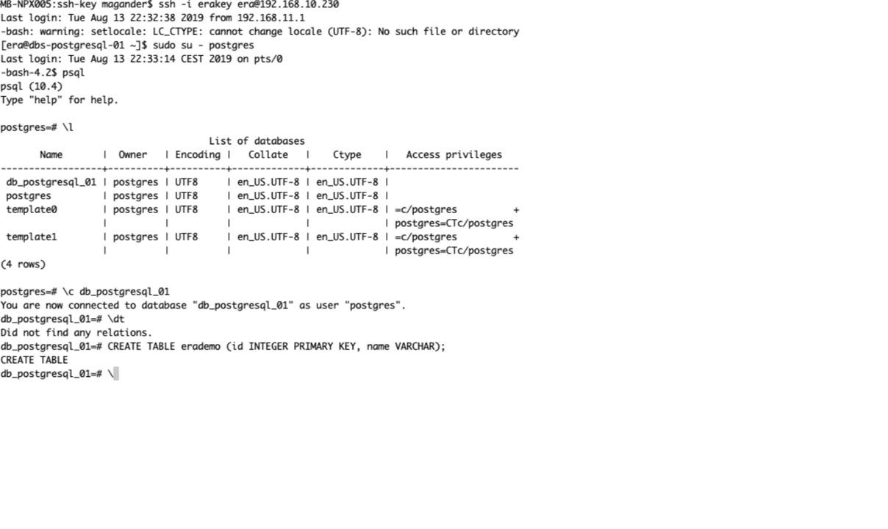